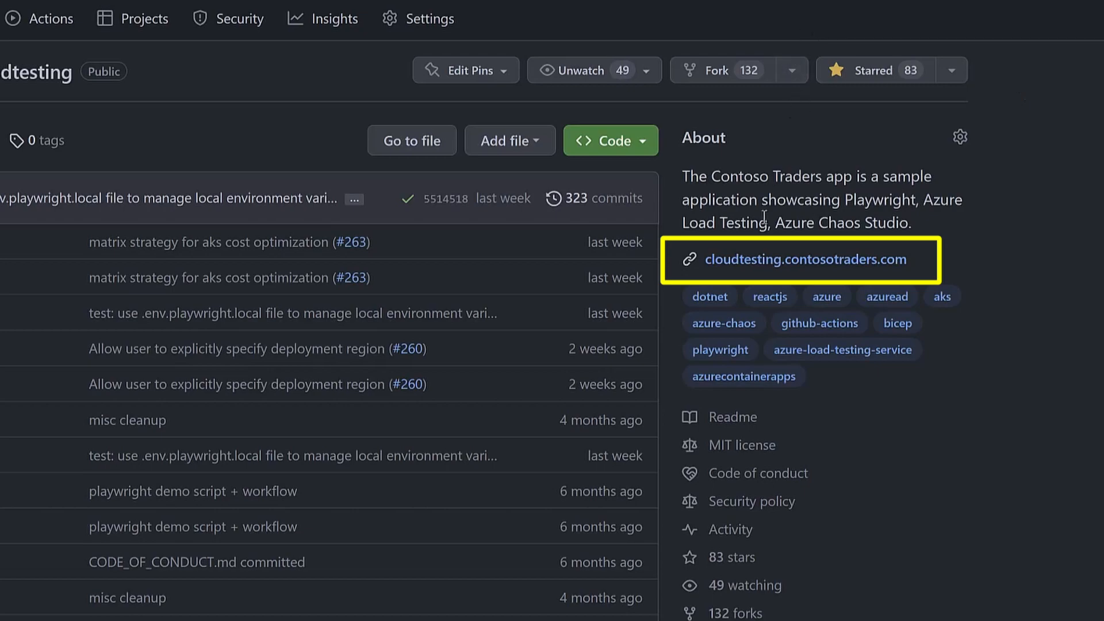
Open the Contoso Traders demo store from the repository's cloudtesting.contosotraders.com link.
left_click(806, 260)
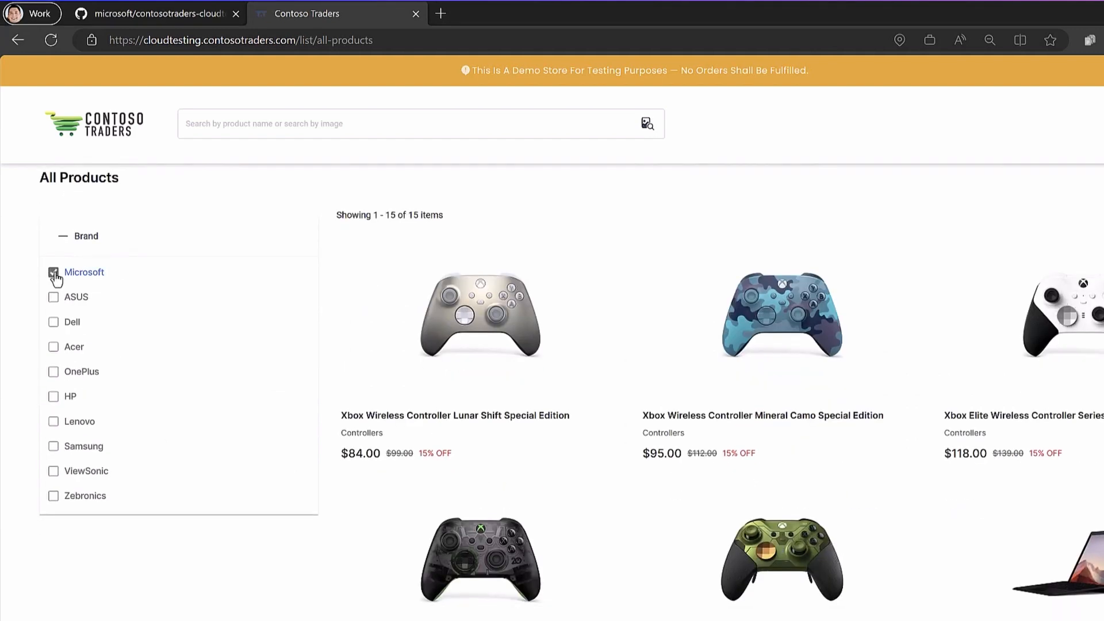
Add the Xbox Lunar Shift controller to the bag, log in, and return to the home page.
left_click(477, 318)
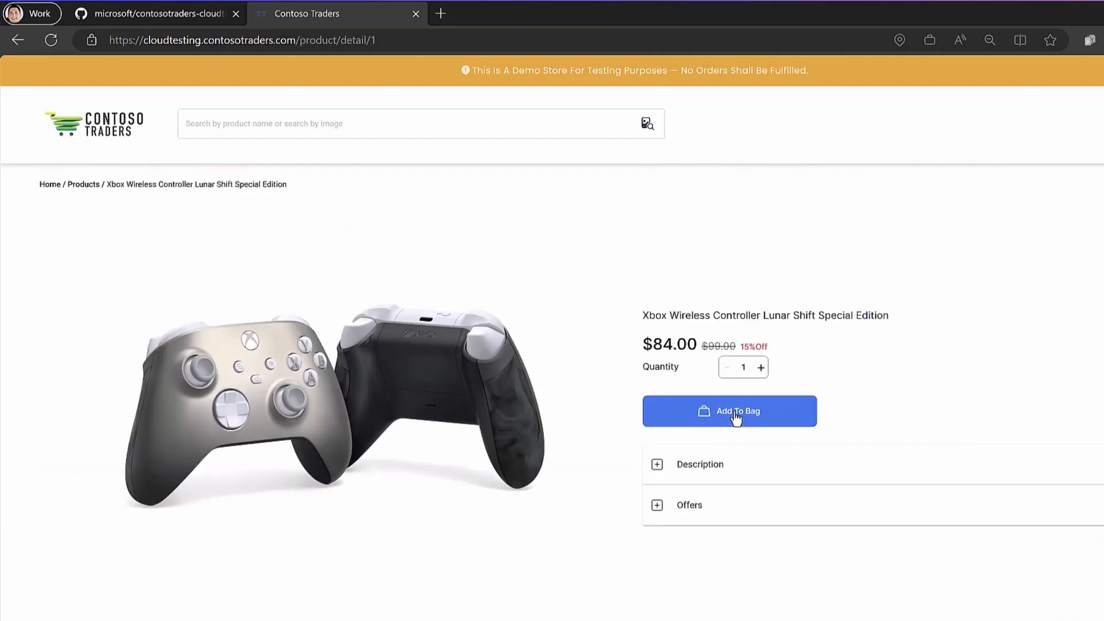
left_click(730, 411)
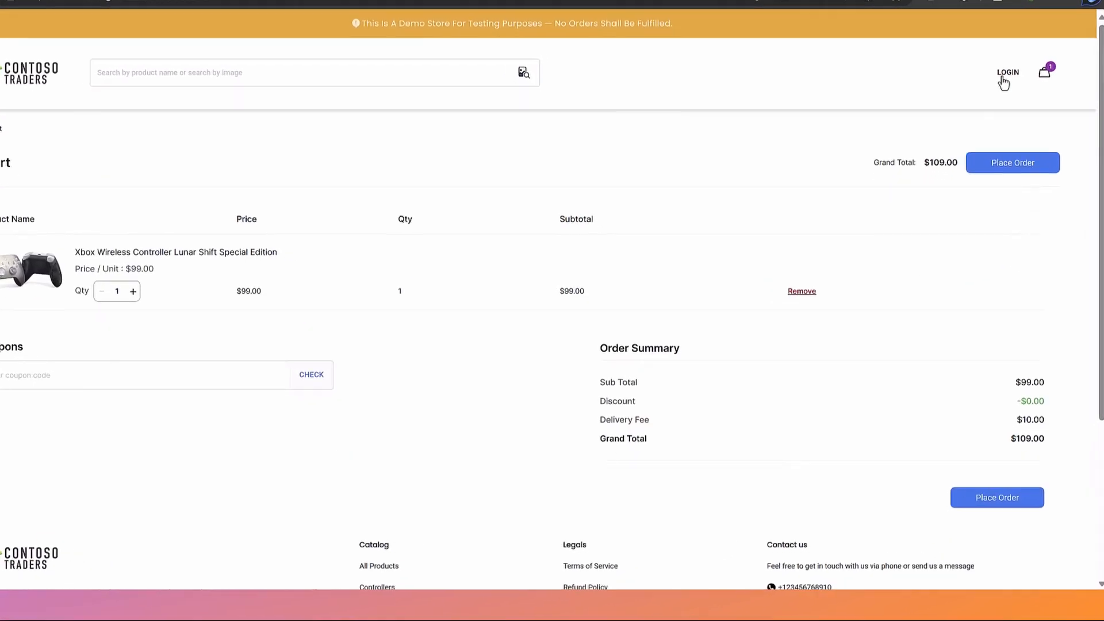
left_click(1008, 72)
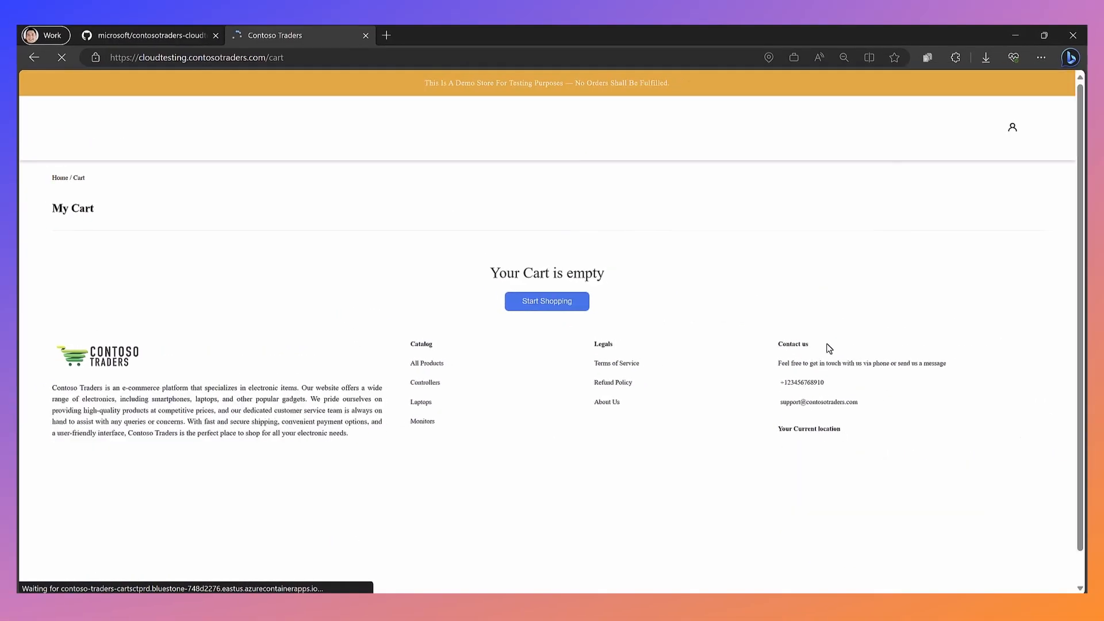
left_click(1024, 118)
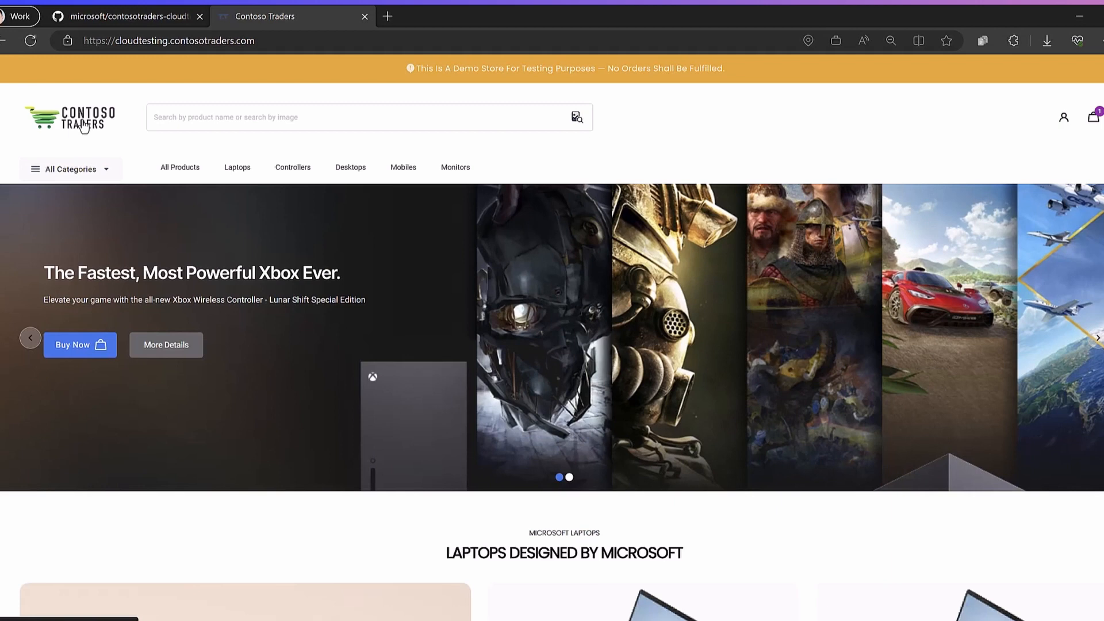
Search the catalogue by image using the PID1-1.jpg photo from Downloads.
left_click(577, 118)
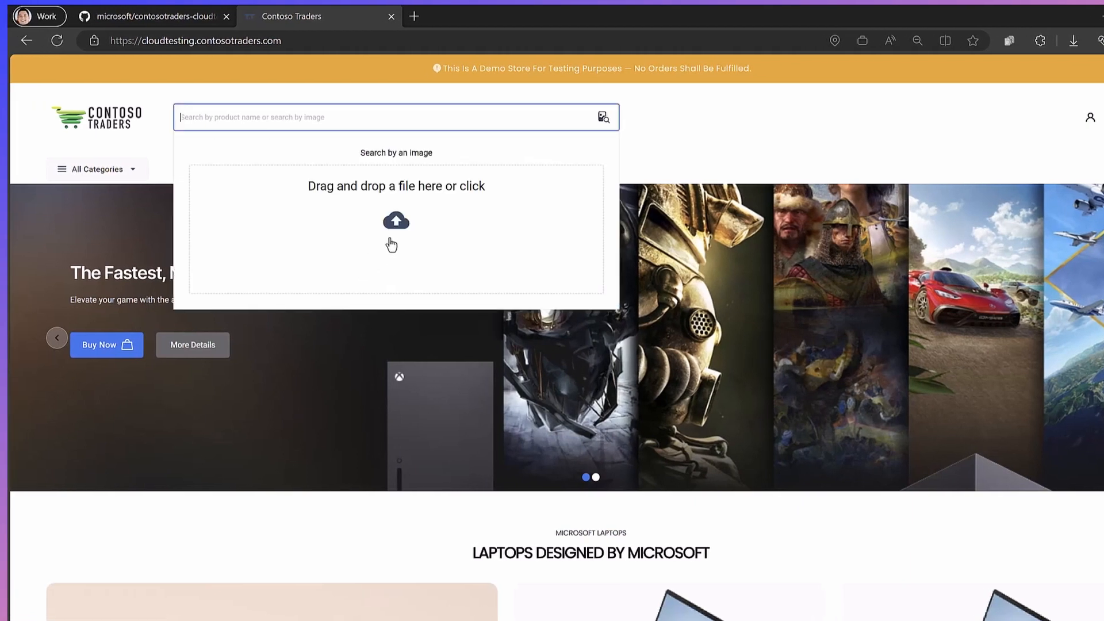
left_click(396, 222)
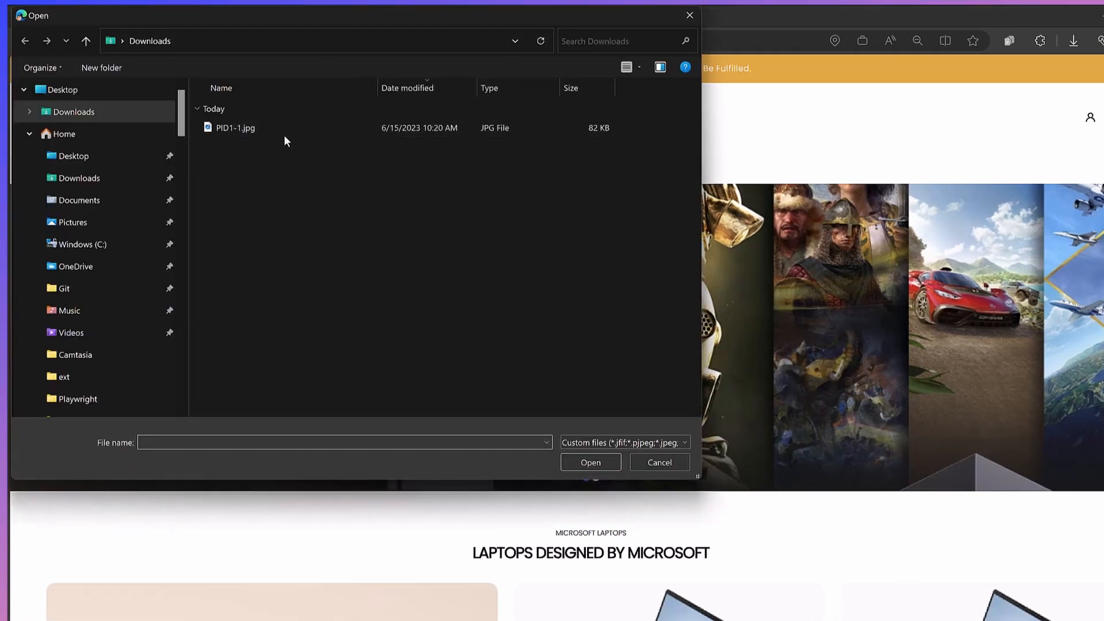
left_click(591, 462)
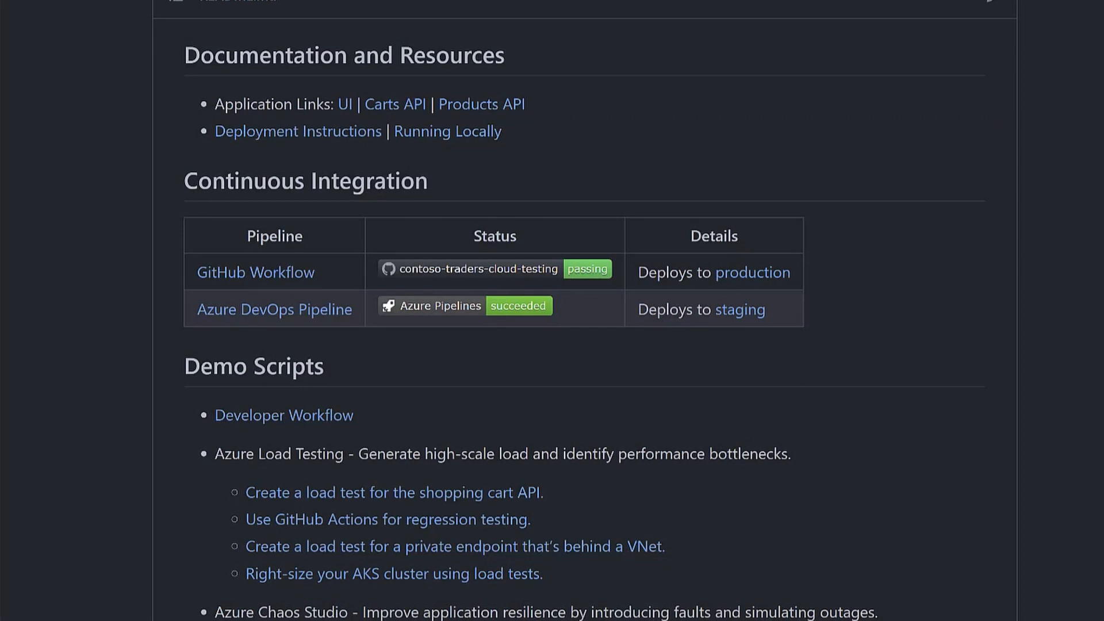
Scroll the README to the Demo Scripts section with the Azure Chaos Studio experiments.
scroll("down", 3)
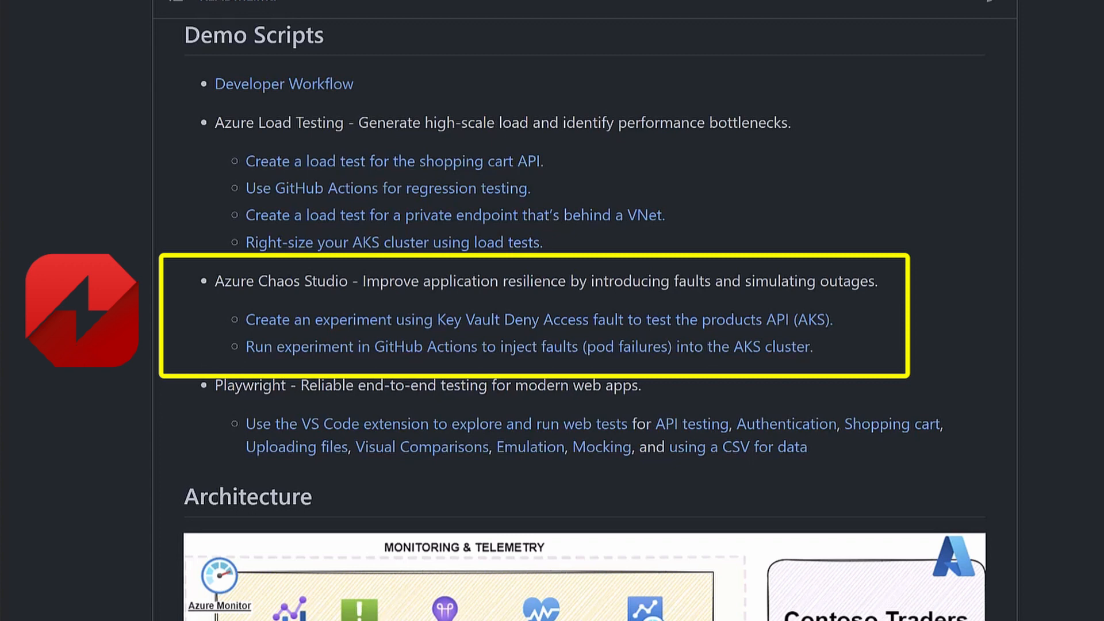
Scroll further down the README to the Playwright end-to-end testing bullet.
scroll("down", 3)
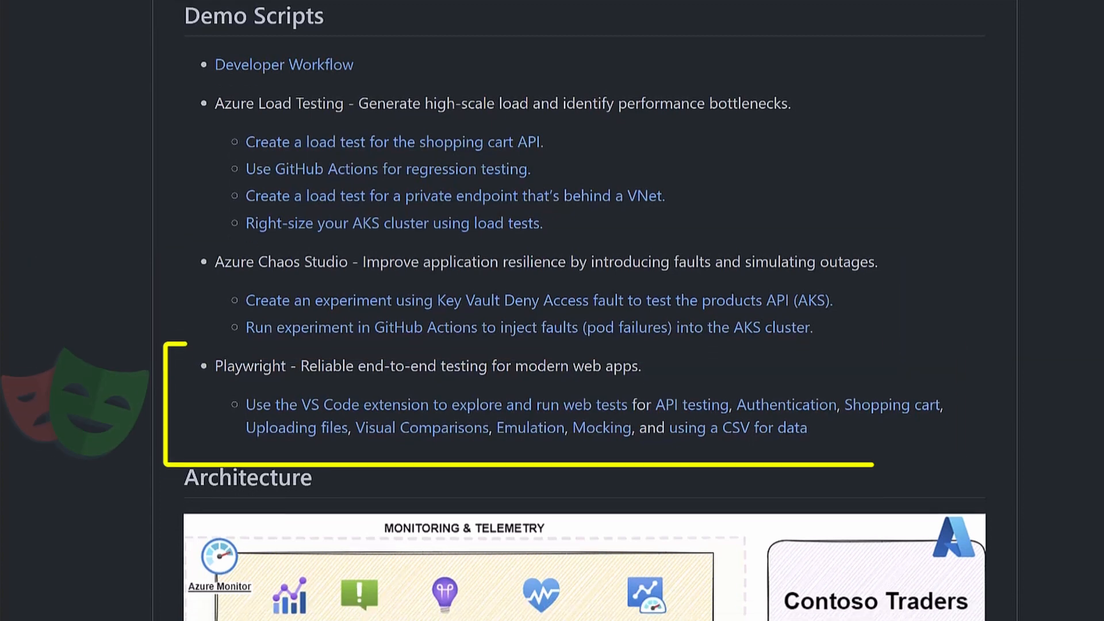
scroll("down", 3)
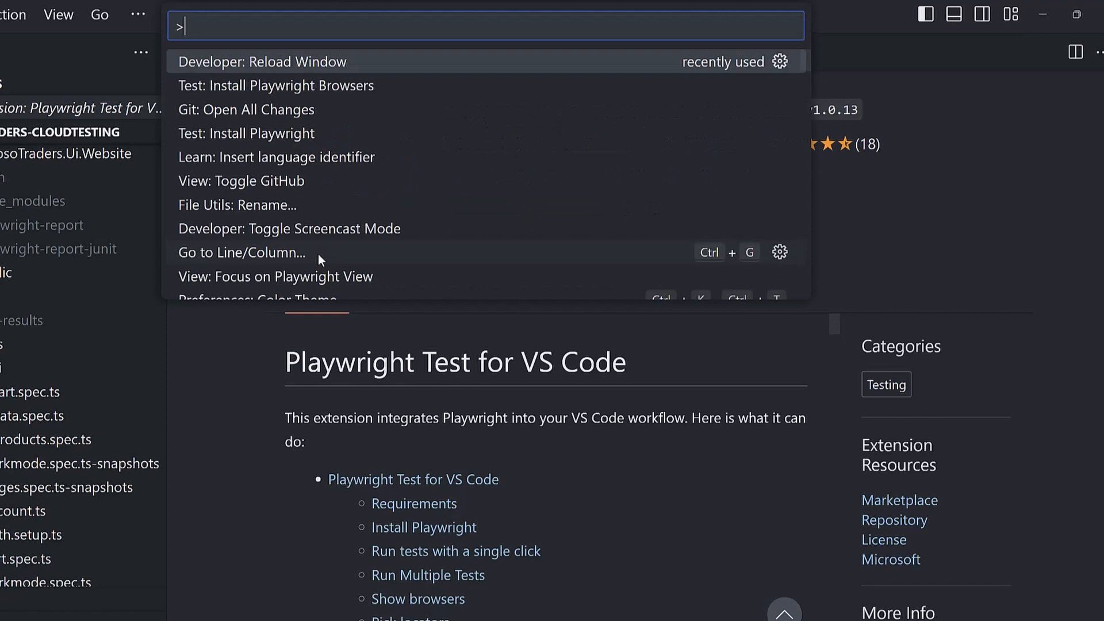
Run Test: Install Playwright from the command palette via 'inst'.
type("inst")
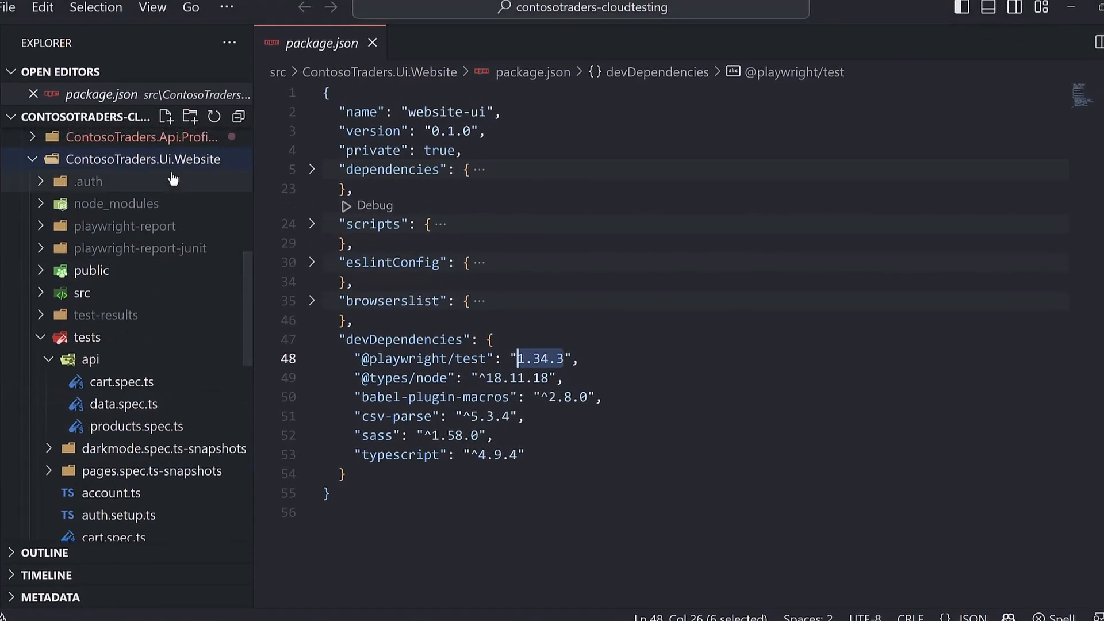
Open an integrated terminal at the ContosoTraders.Ui.Website folder.
right_click(137, 159)
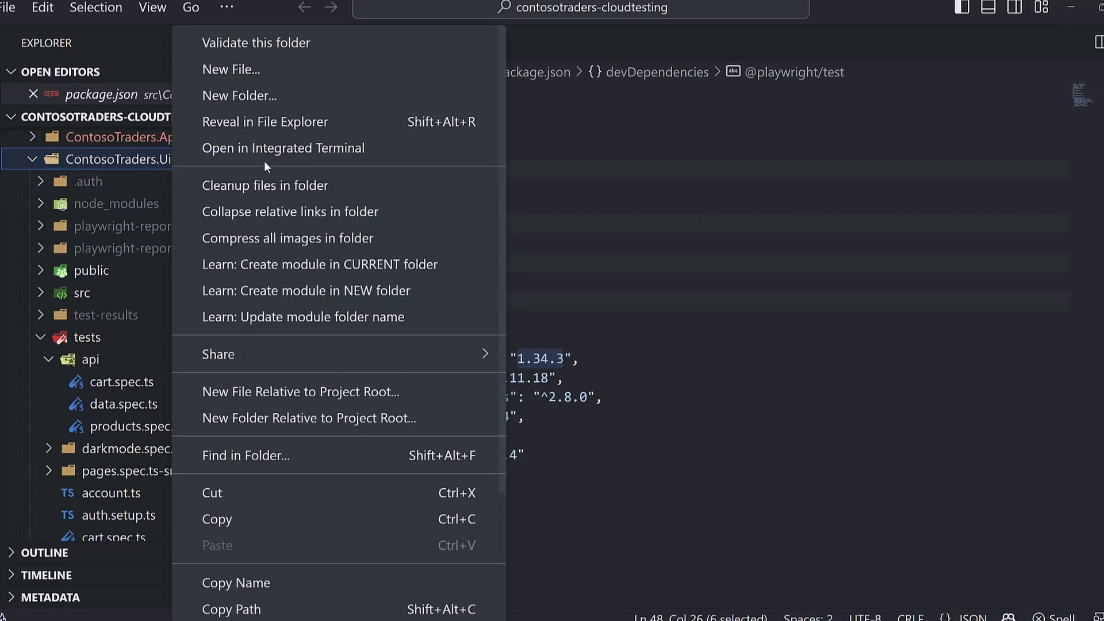
left_click(283, 147)
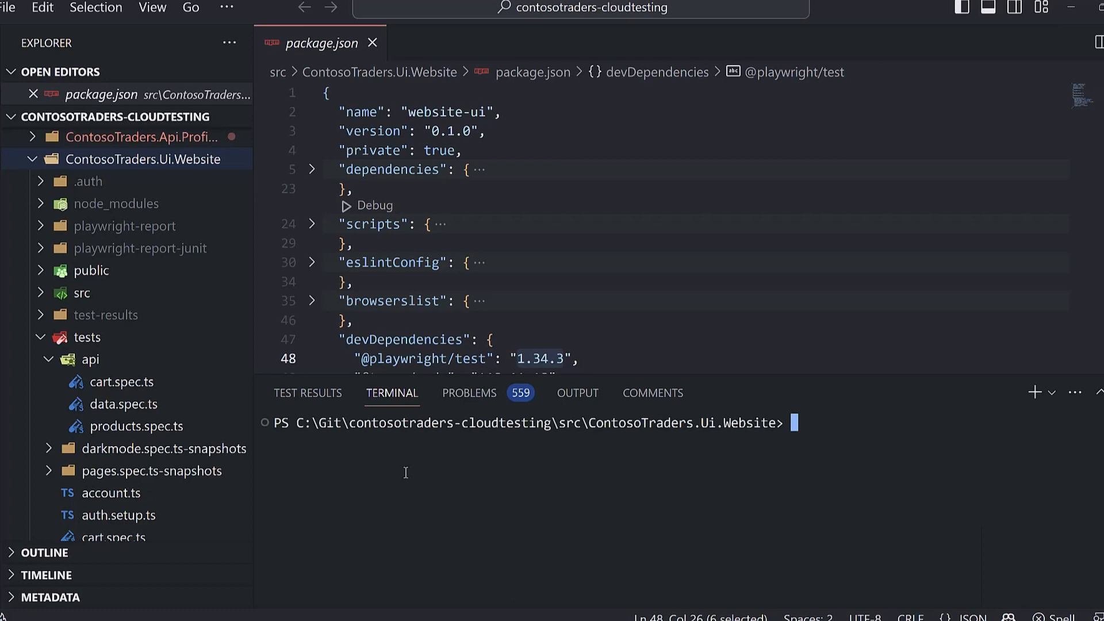
Run npm i in the website terminal to install its packages.
type("npm i")
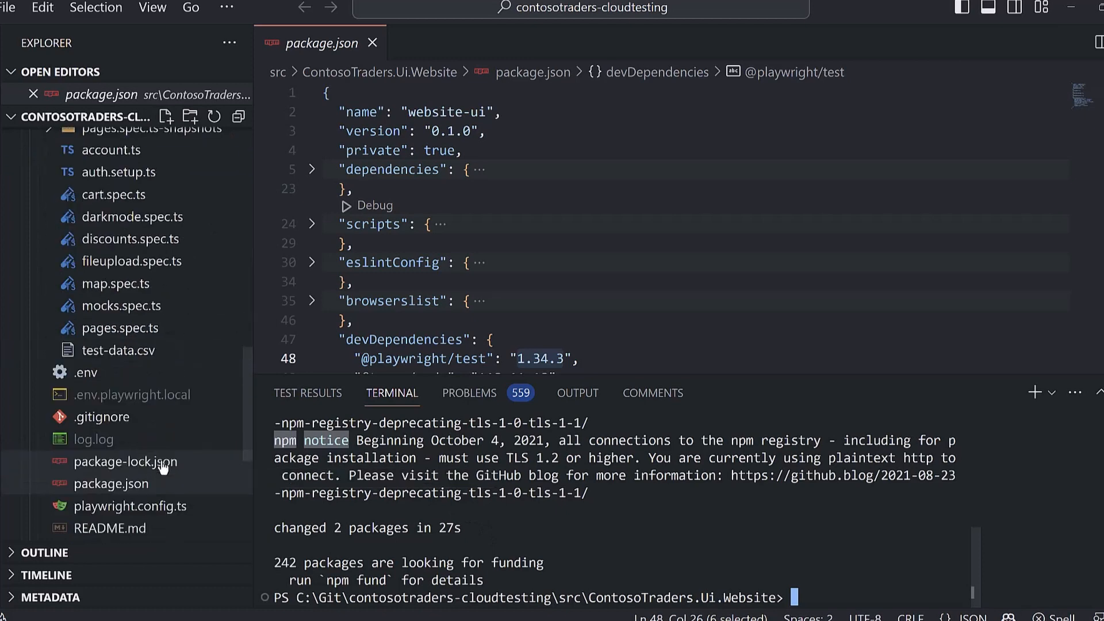
Open .env.playwright.local showing the API URLs and Playwright staging base URL.
left_click(131, 395)
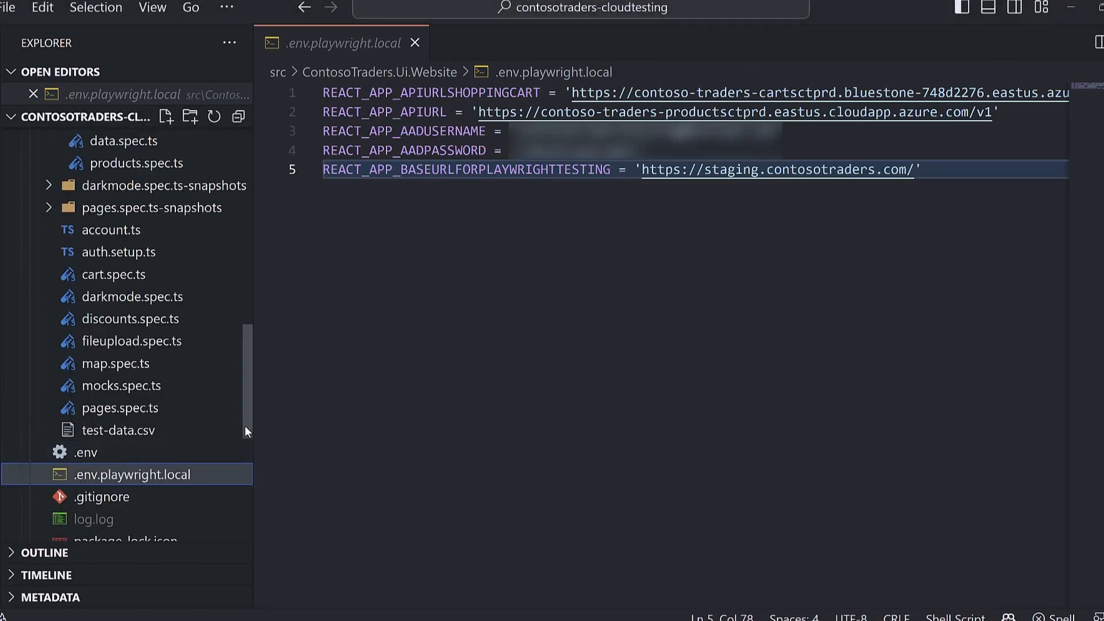
Switch to the Test Explorer and expand the src test tree for the Products API test.
left_click(136, 163)
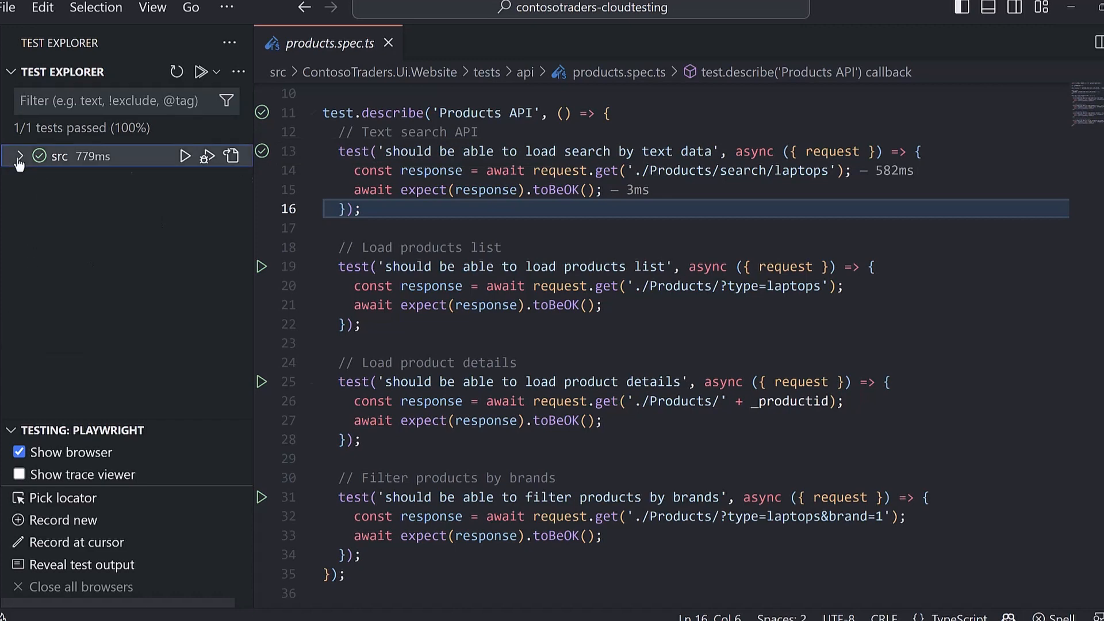
left_click(21, 156)
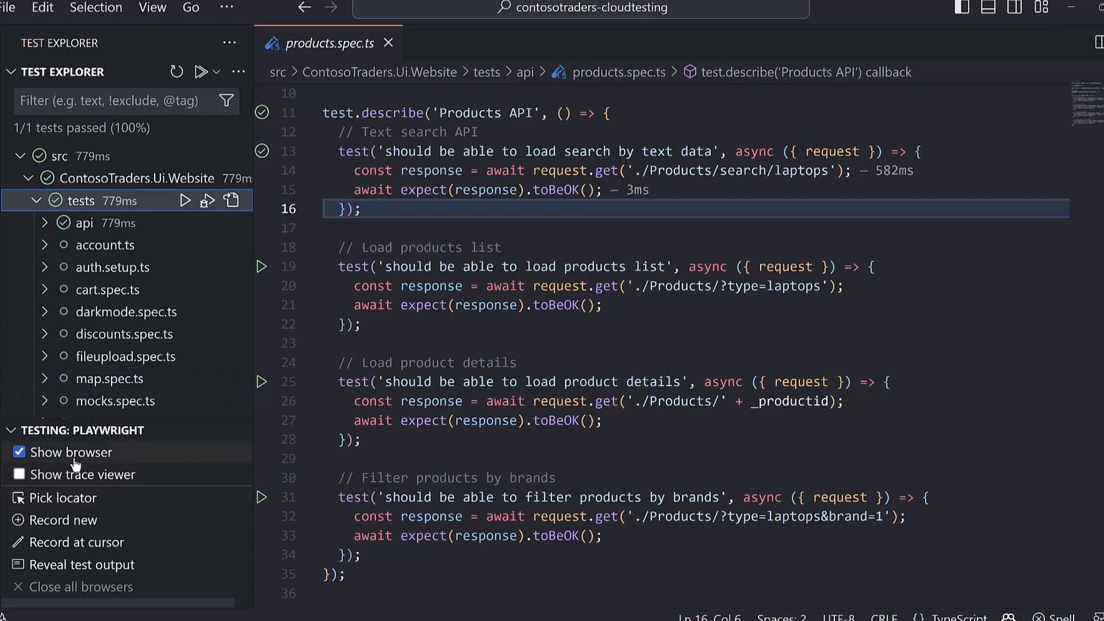
mouse_move(81, 482)
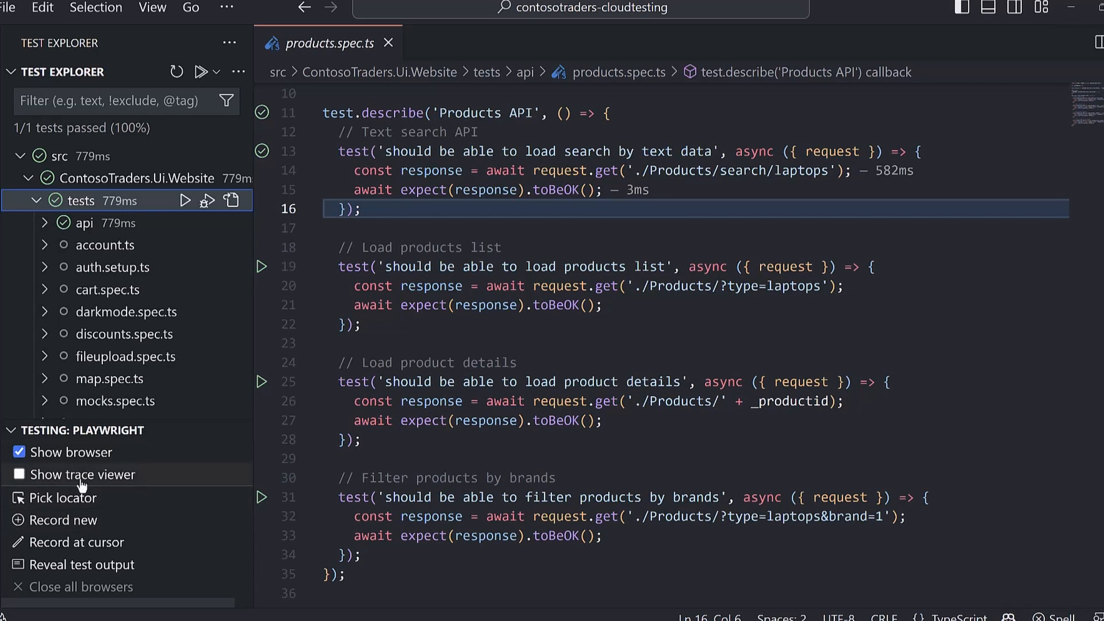
mouse_move(61, 536)
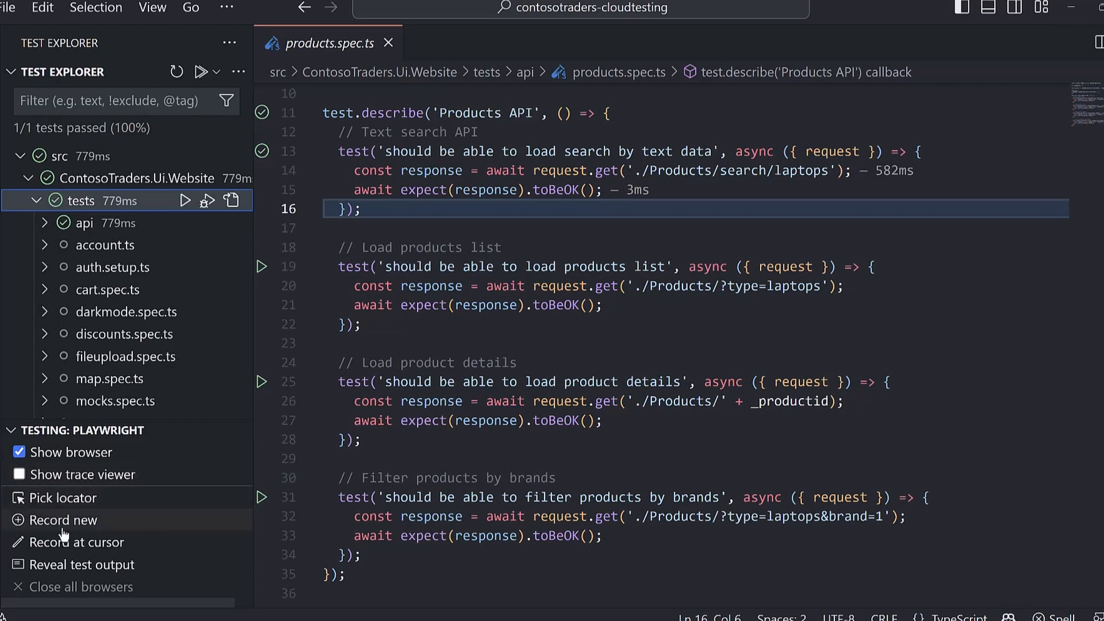
mouse_move(68, 537)
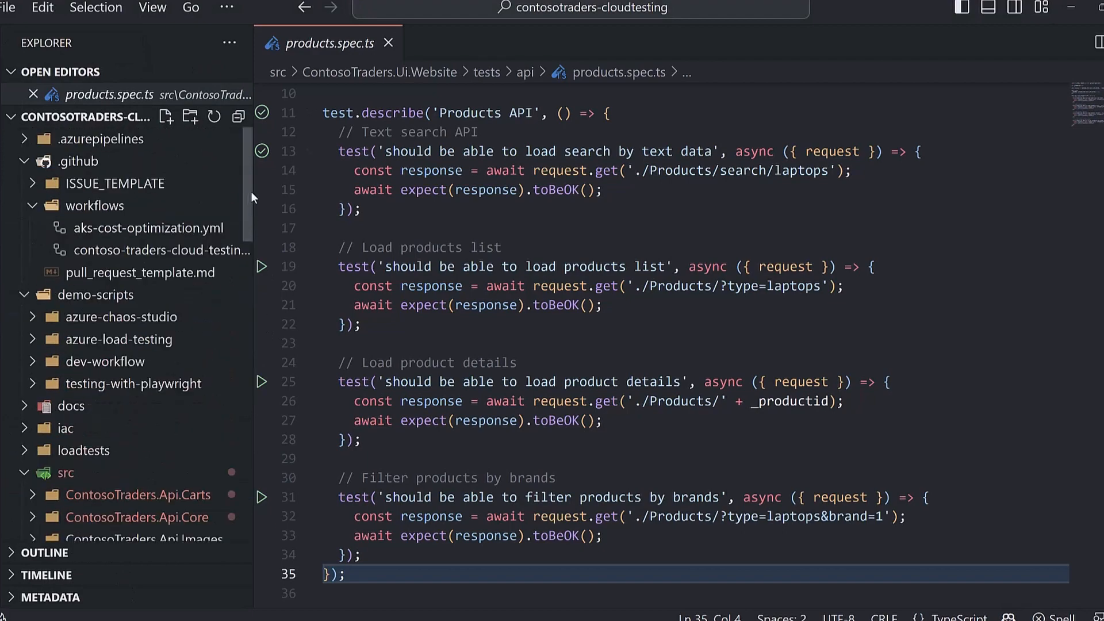
Review the playwright-tests-ui job's env secrets and the login step's credentials if-condition.
left_click(161, 250)
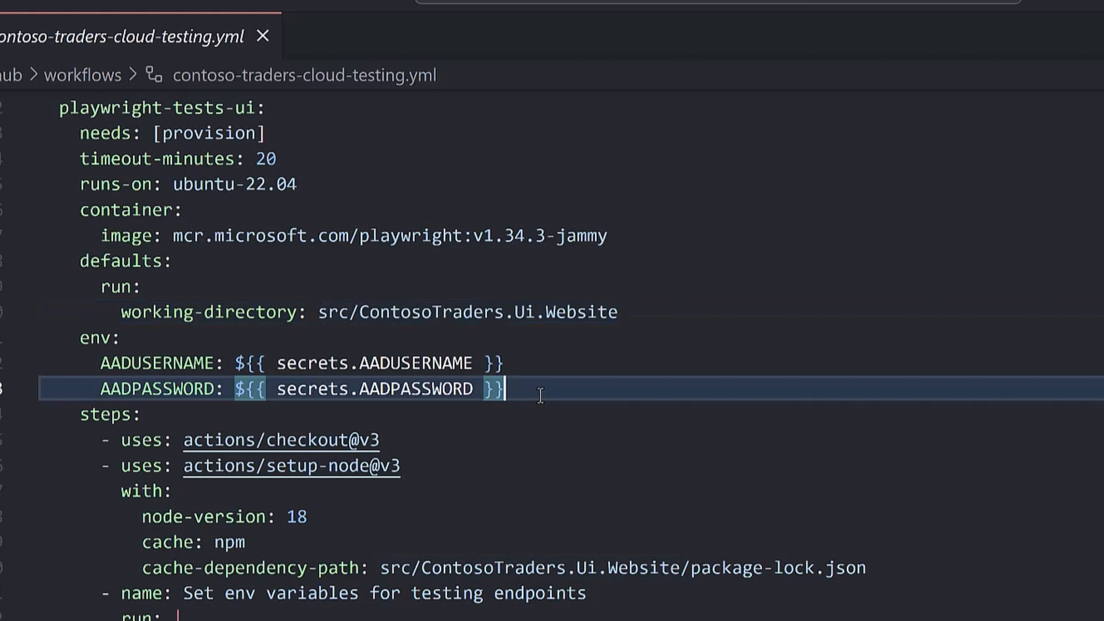
mouse_move(566, 388)
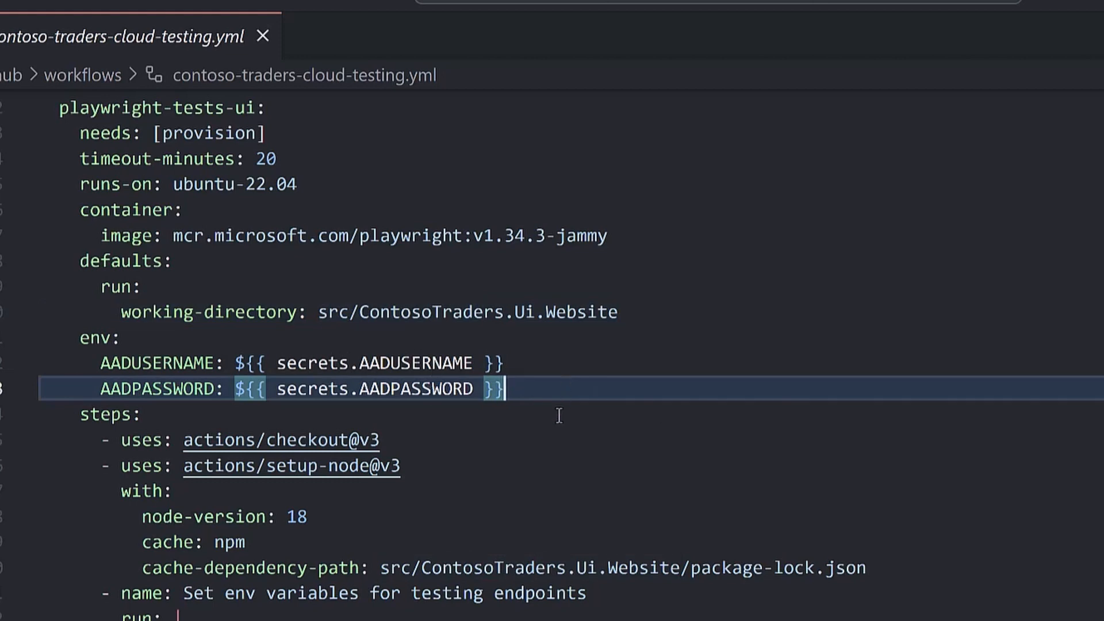
scroll("down", 3)
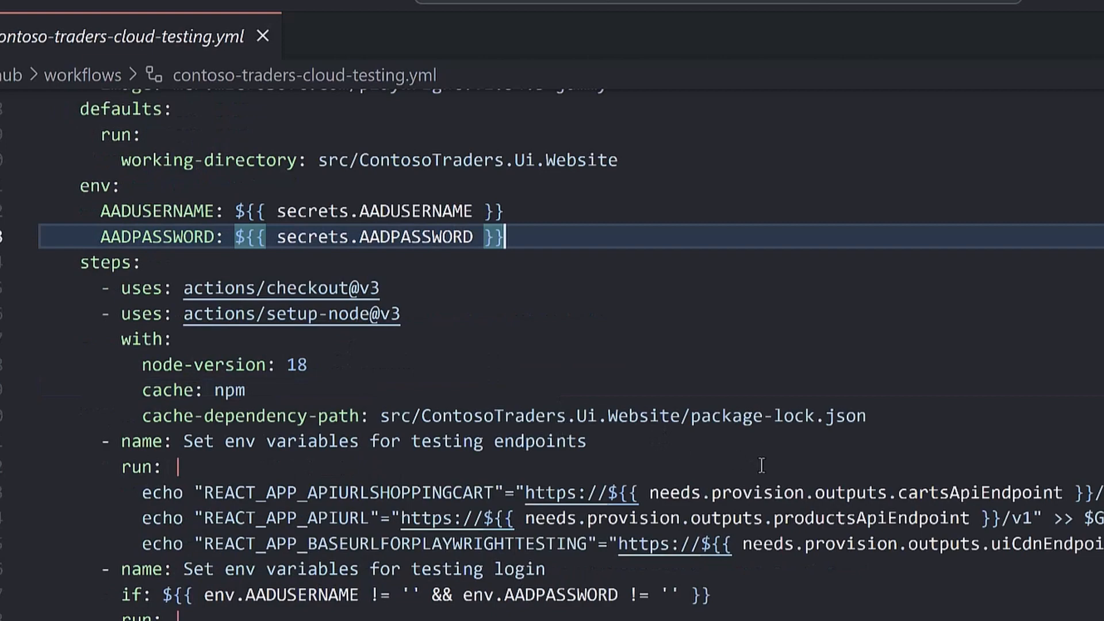
scroll("down", 3)
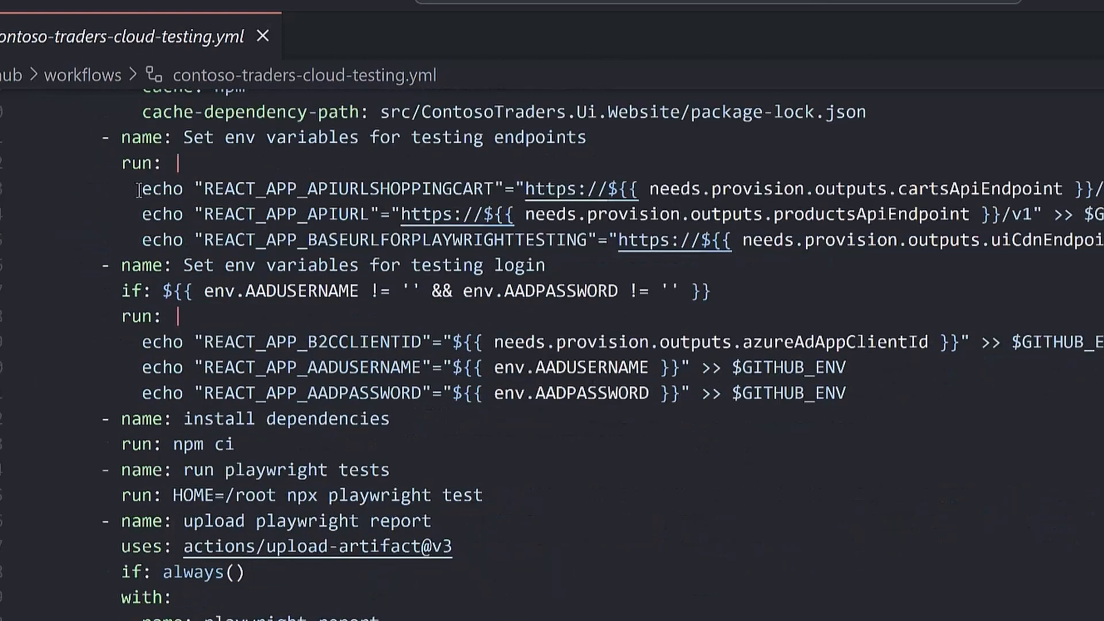
double_click(354, 189)
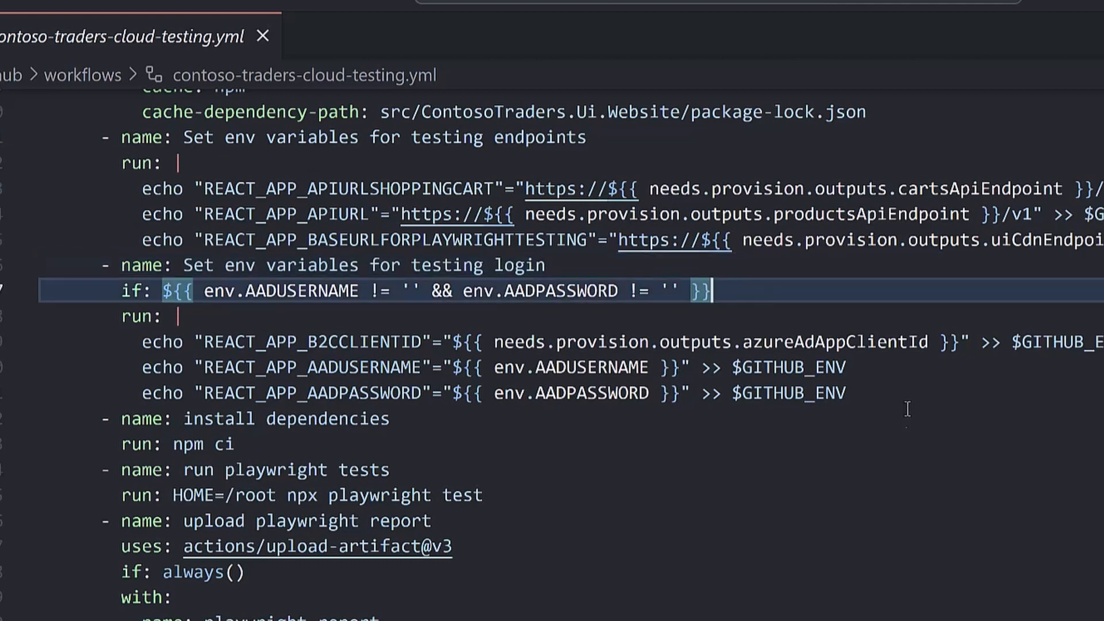
Review the run-playwright-tests step and the upload-artifact step for the playwright-report.
scroll("down", 3)
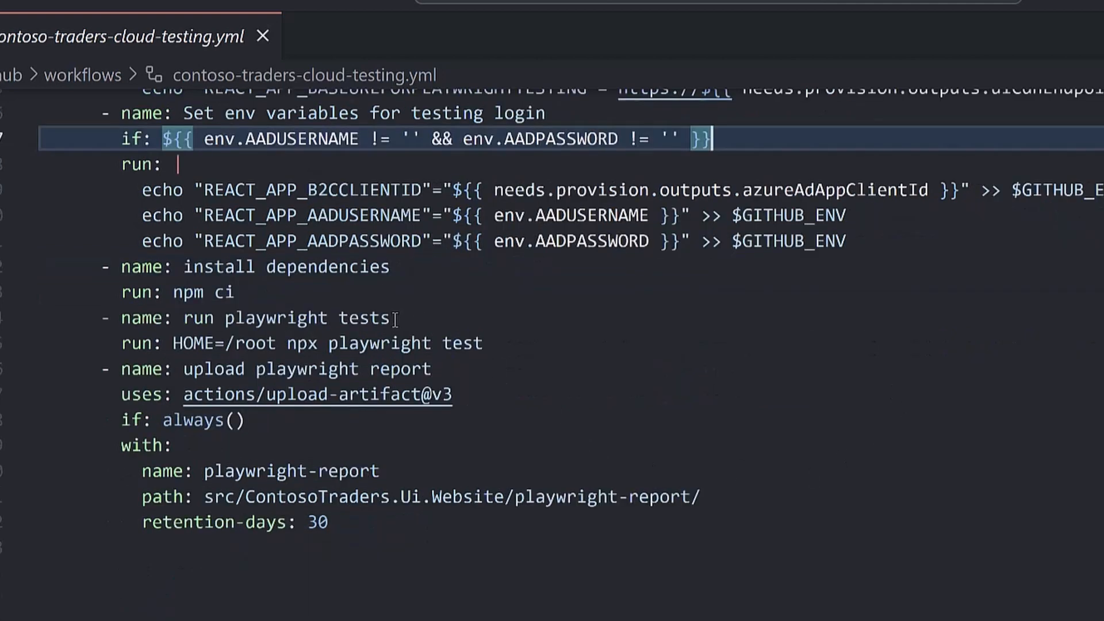
left_click(350, 453)
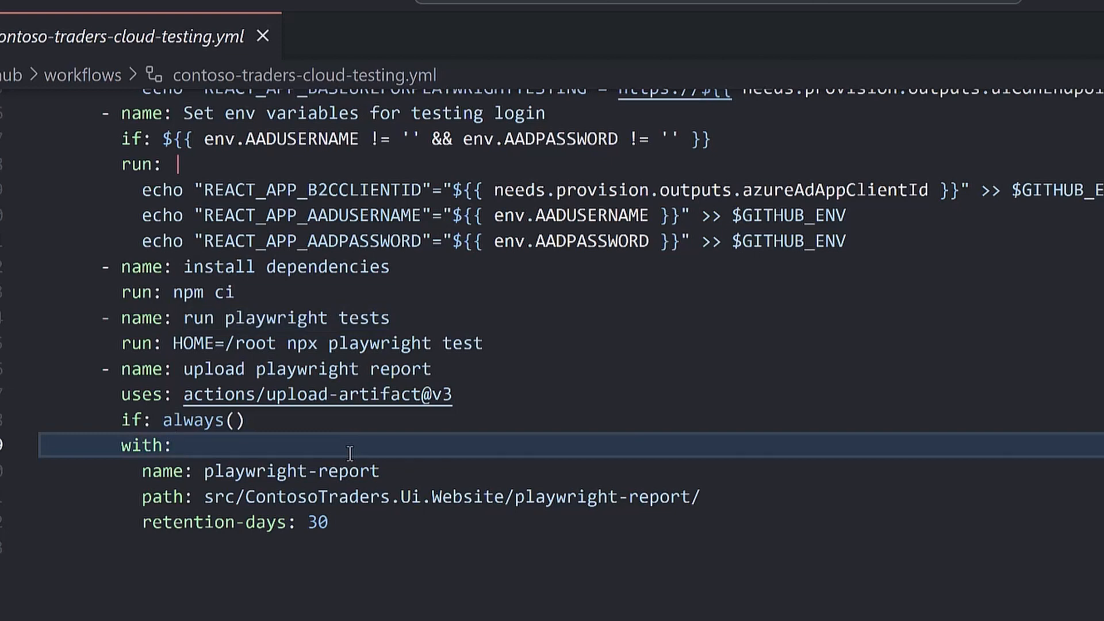
left_click(175, 445)
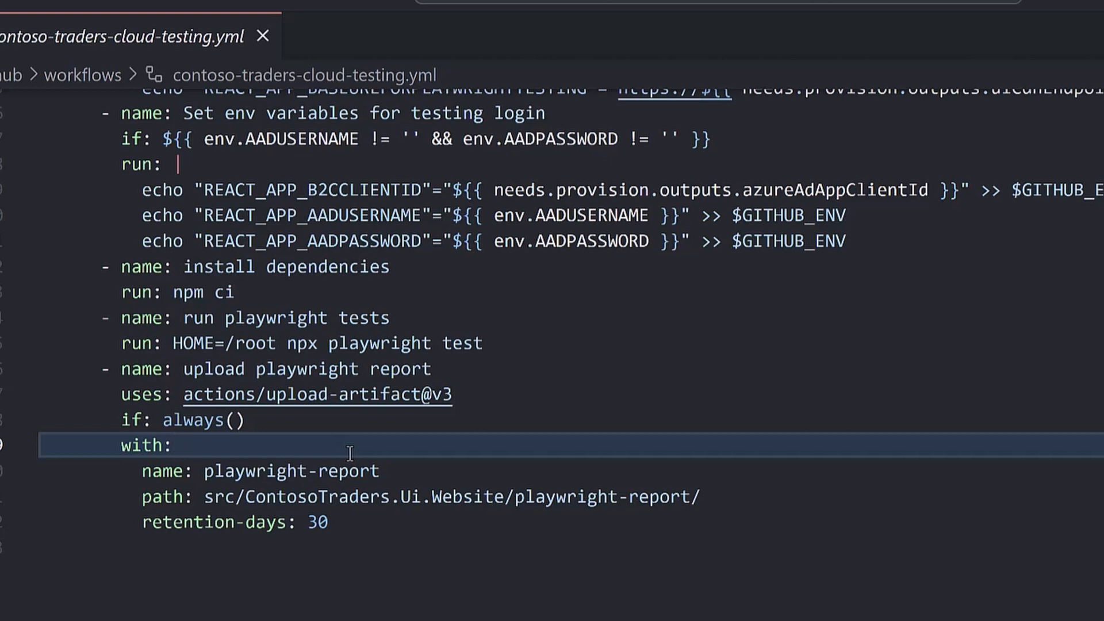
left_click(175, 447)
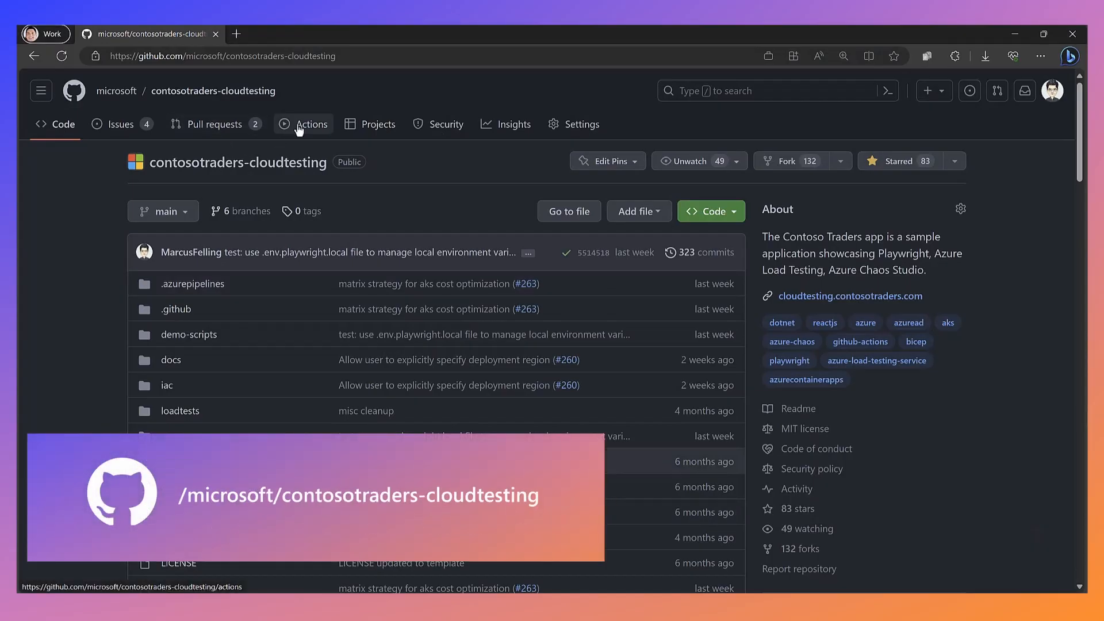
From the Actions tab, open the successful workflow run #506.
left_click(311, 124)
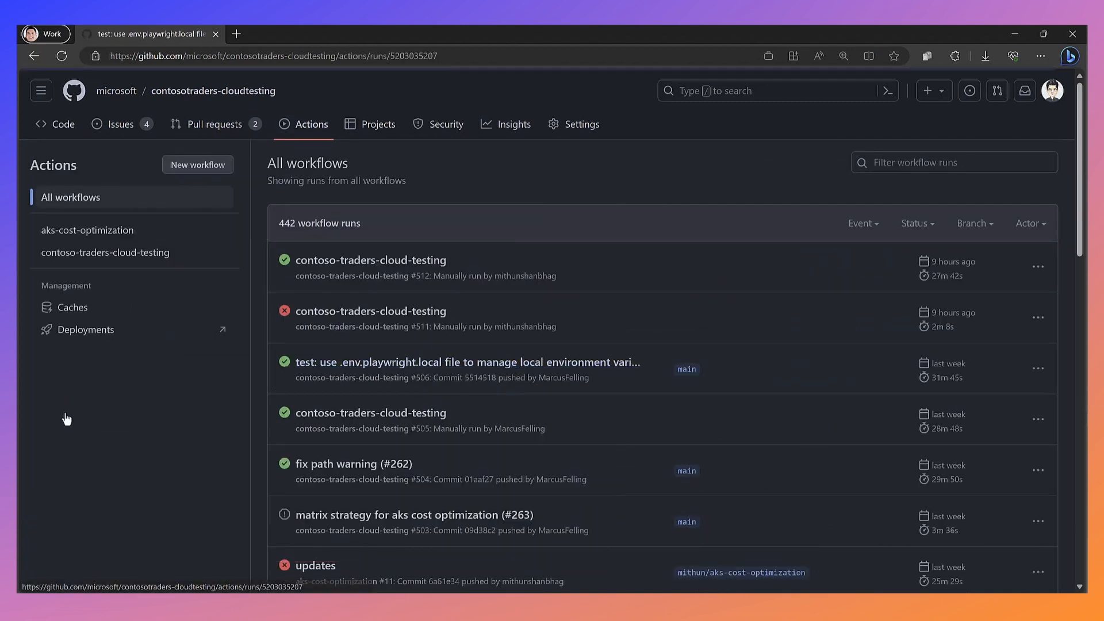
left_click(468, 362)
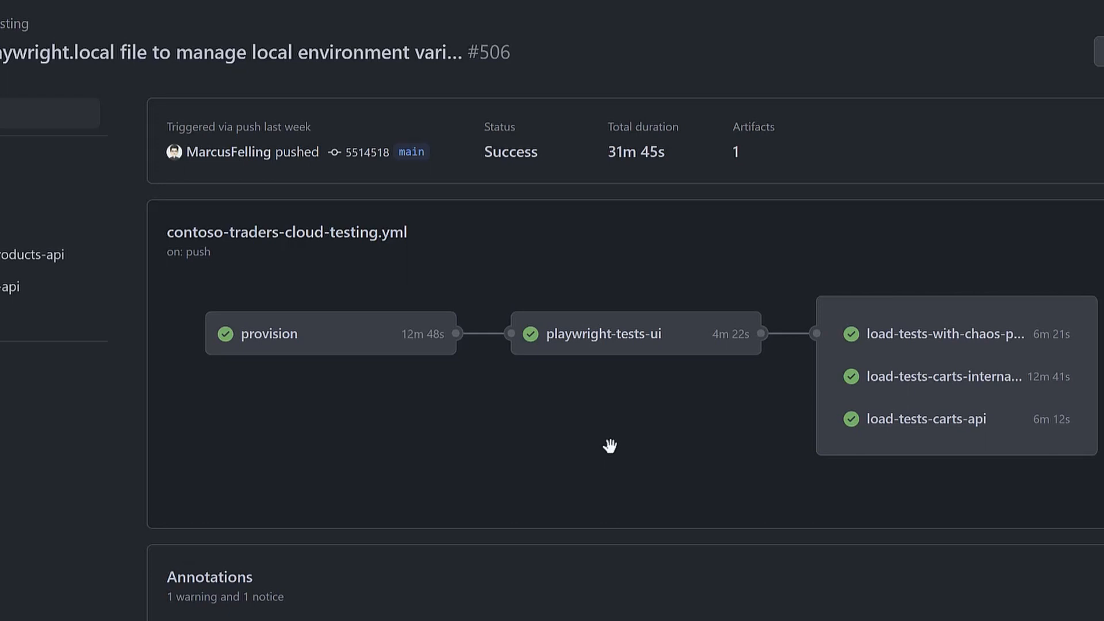
mouse_move(610, 431)
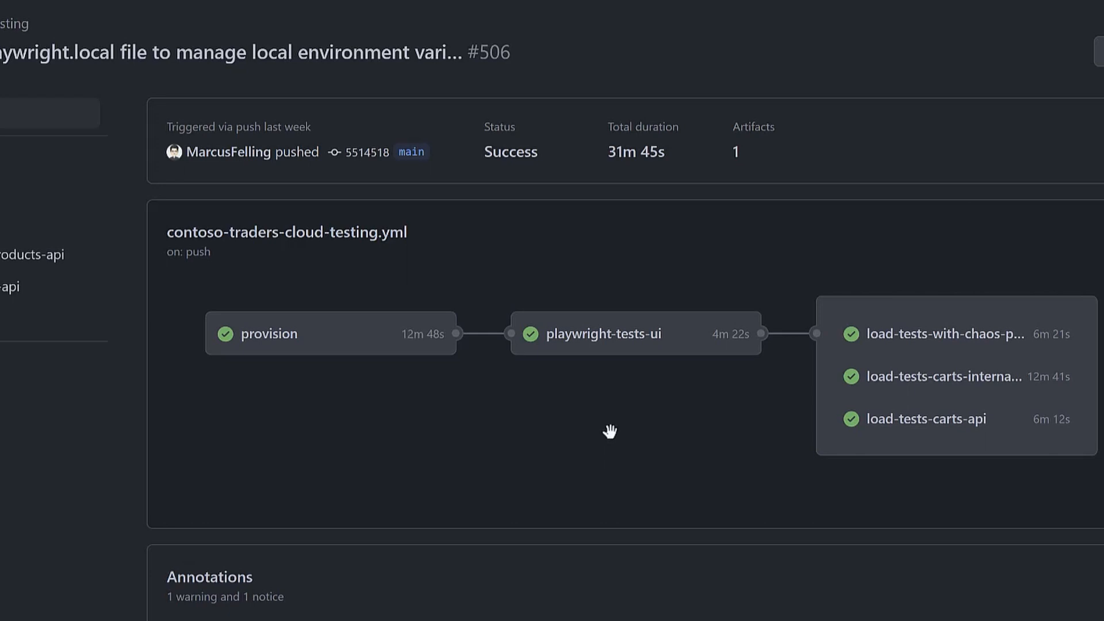
mouse_move(663, 358)
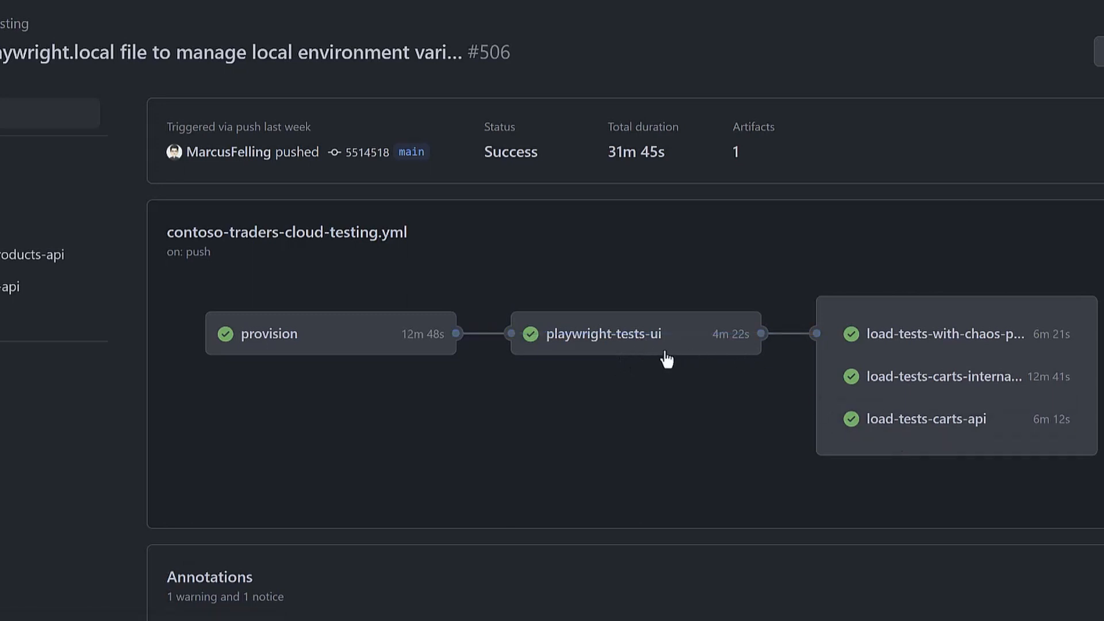
Expand the playwright-tests-ui job's test output, then view the summary's 85 passed, 19 skipped annotation and playwright-report artifact.
left_click(606, 334)
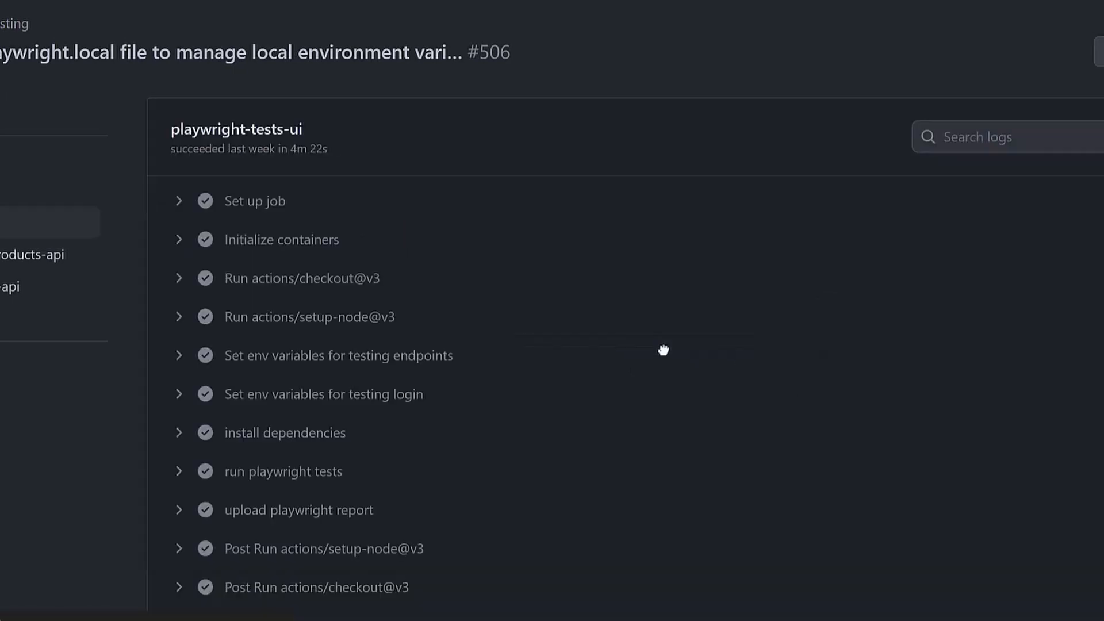
scroll("down", 3)
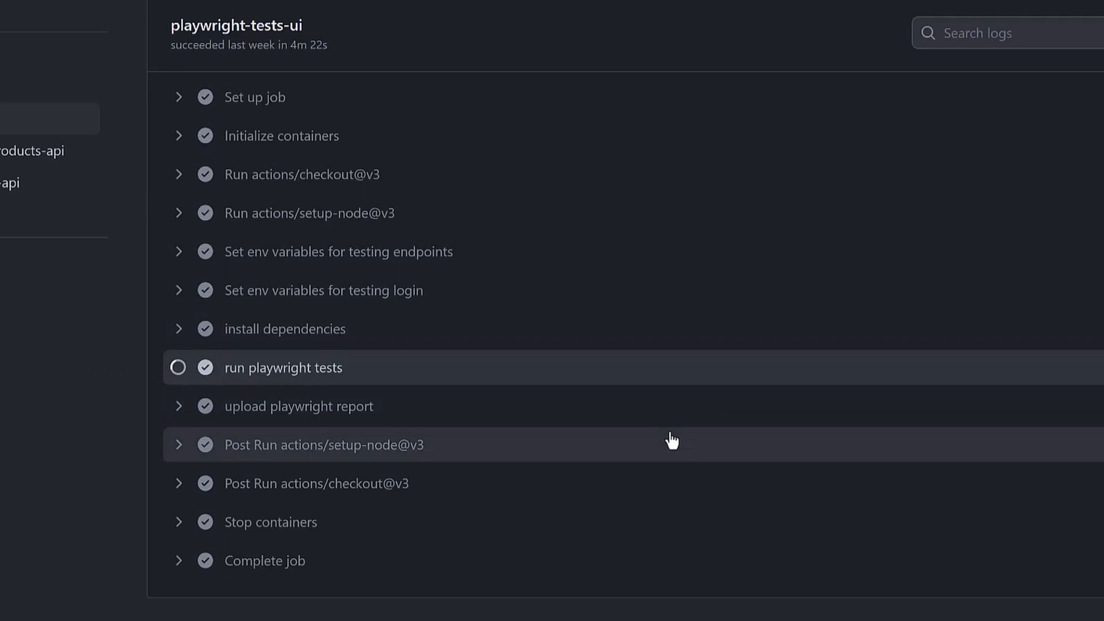
left_click(283, 368)
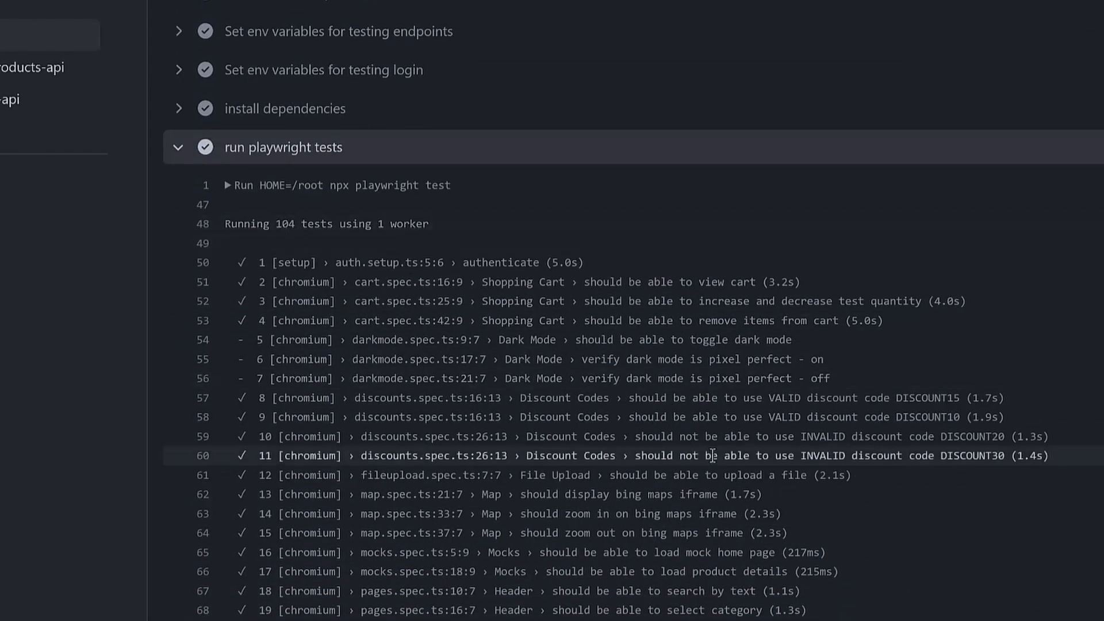
scroll("down", 3)
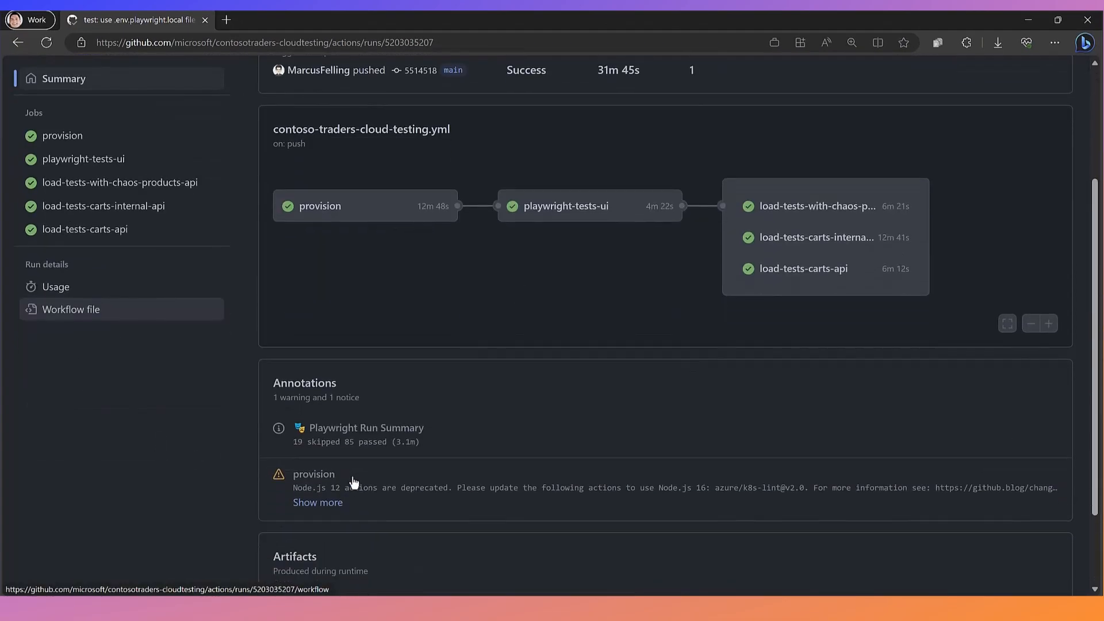
scroll("down", 3)
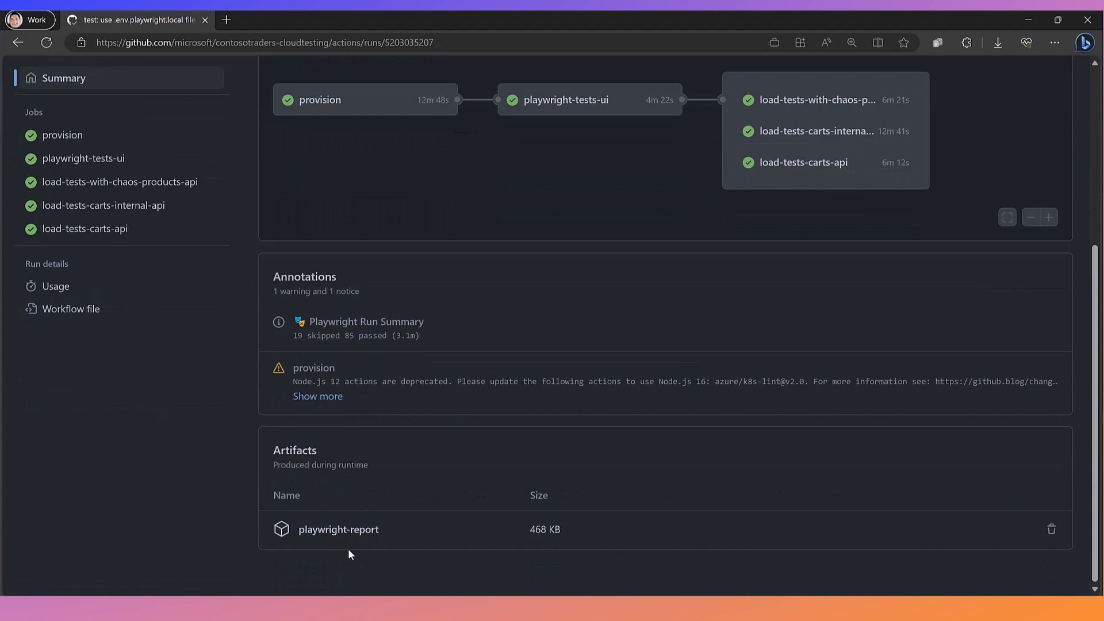